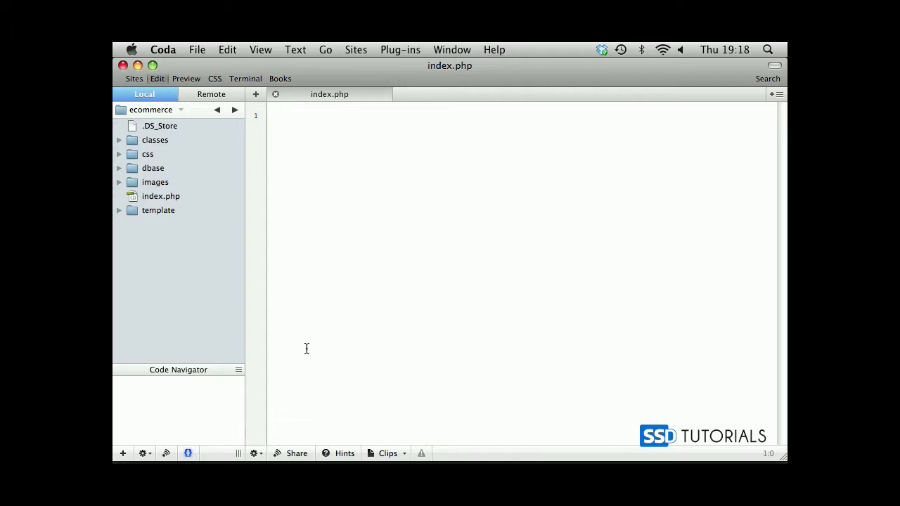
Start index.php with <?php and a require_once of 'inc/autoload.php'.
type("<?php")
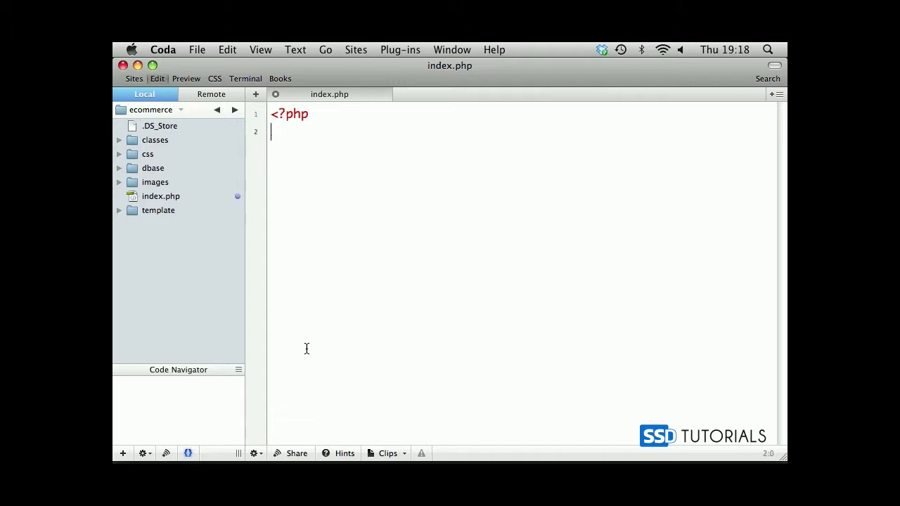
type("req")
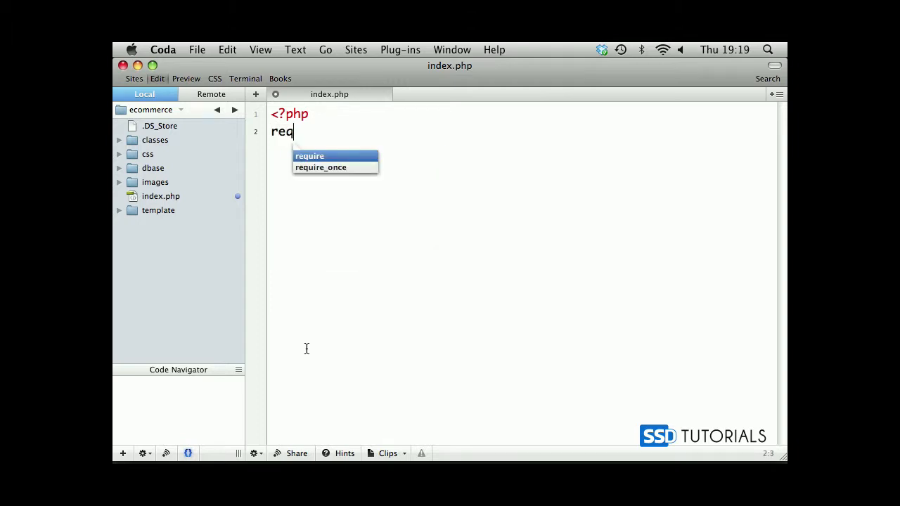
left_click(321, 167)
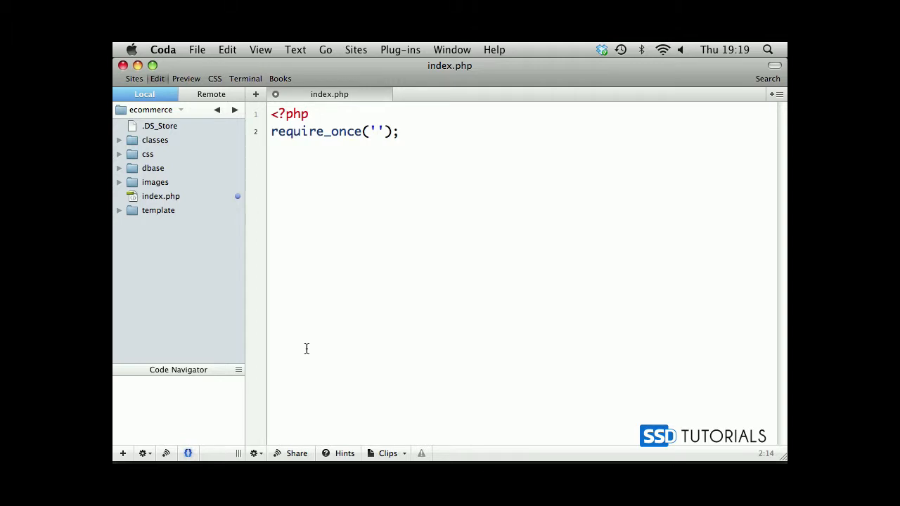
left_click(378, 131)
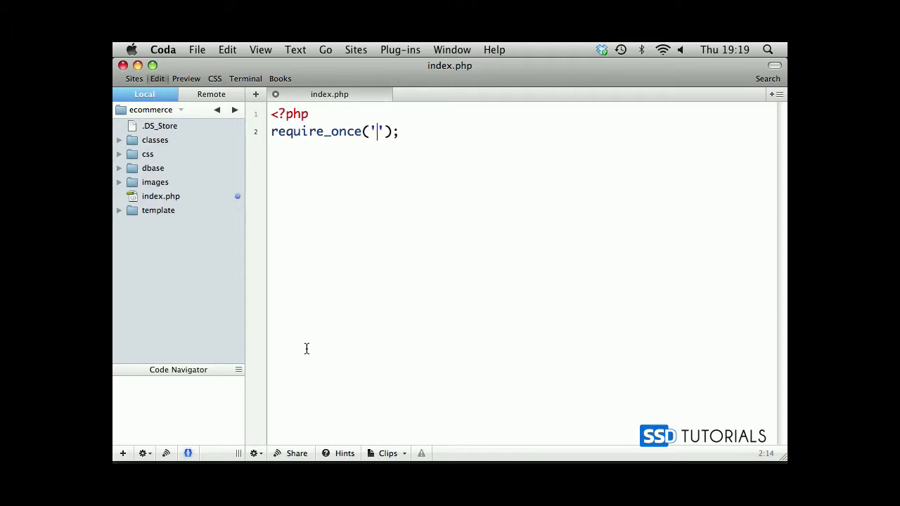
type("inc")
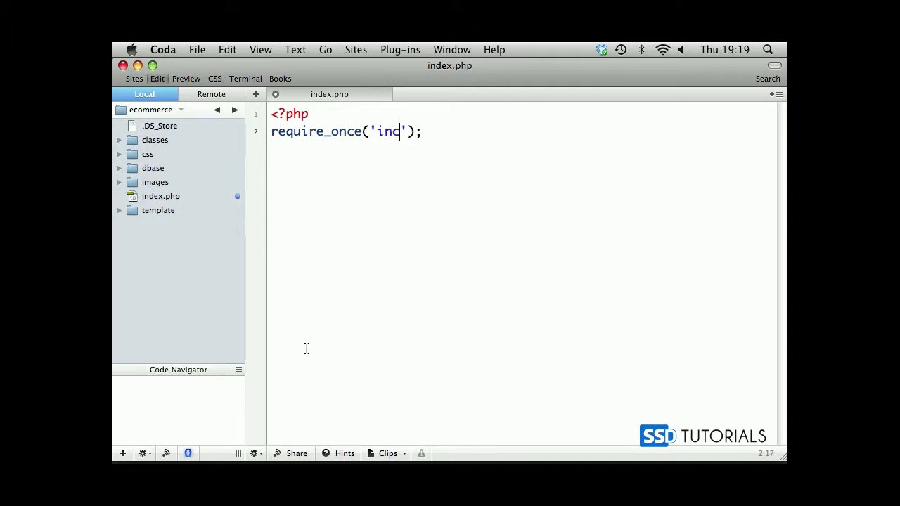
type("/")
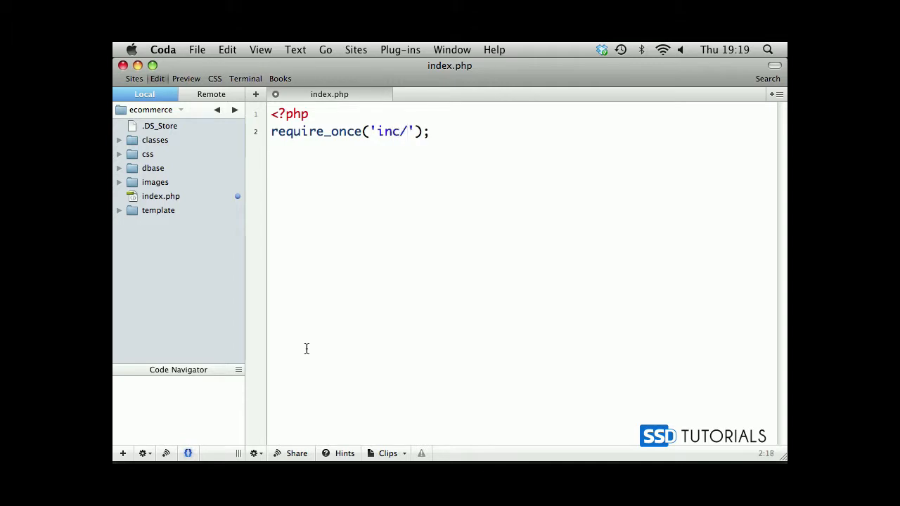
type("autoload.")
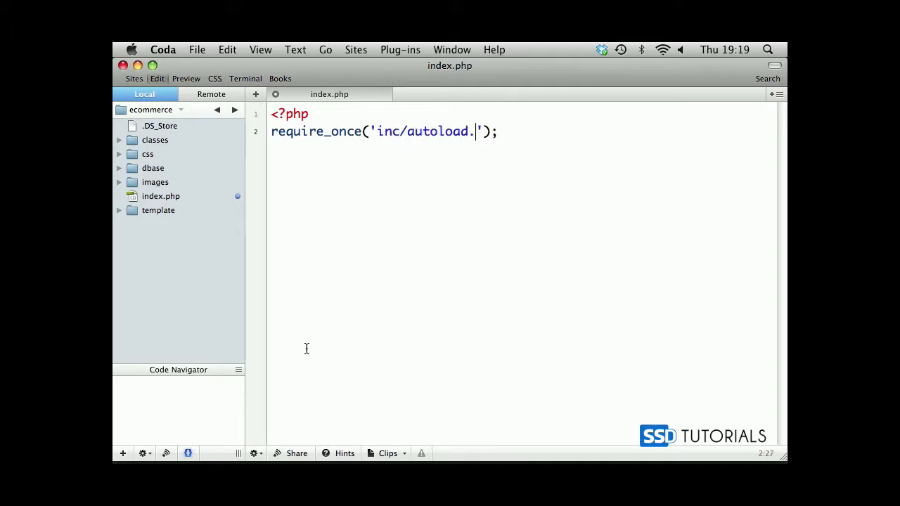
type("php")
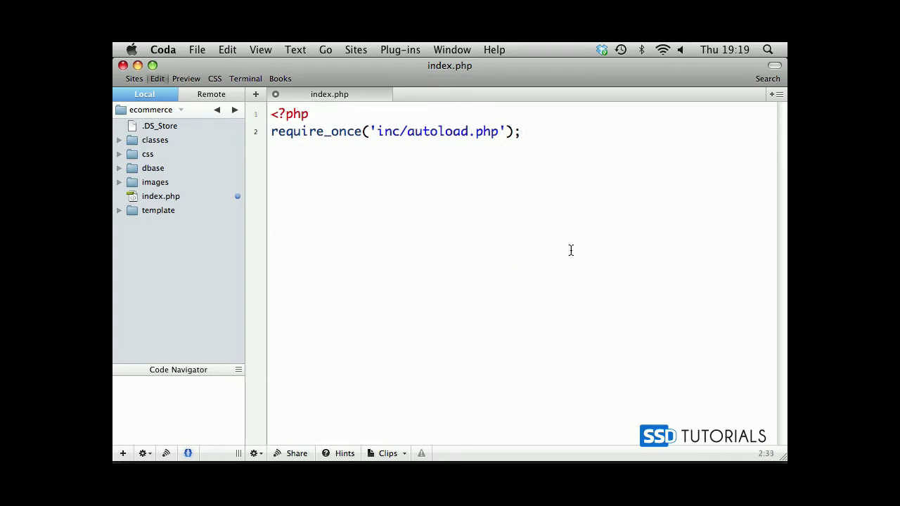
Create an inc folder containing autoload.php in the site and open the empty file.
double_click(438, 131)
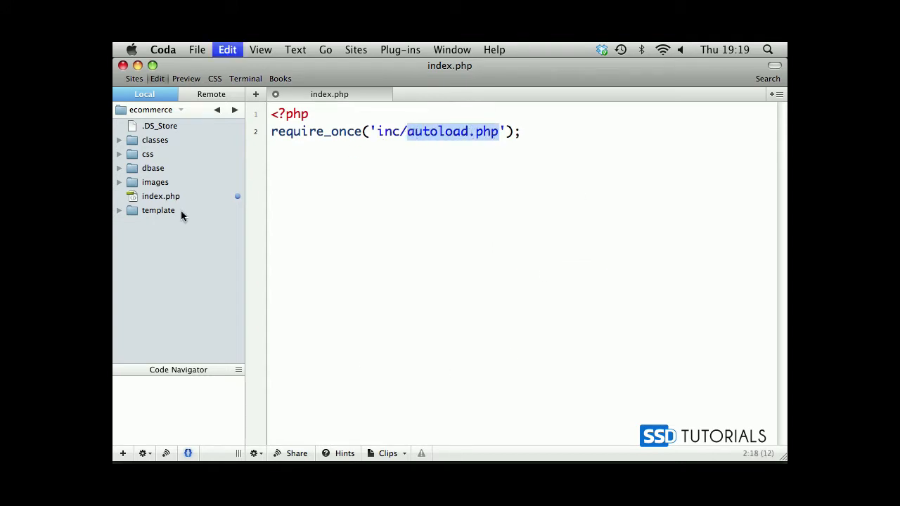
right_click(183, 216)
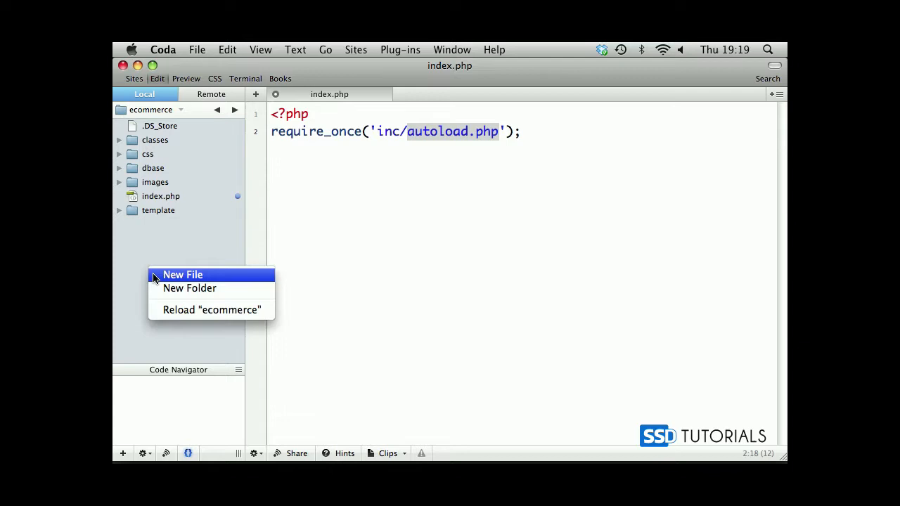
left_click(189, 288)
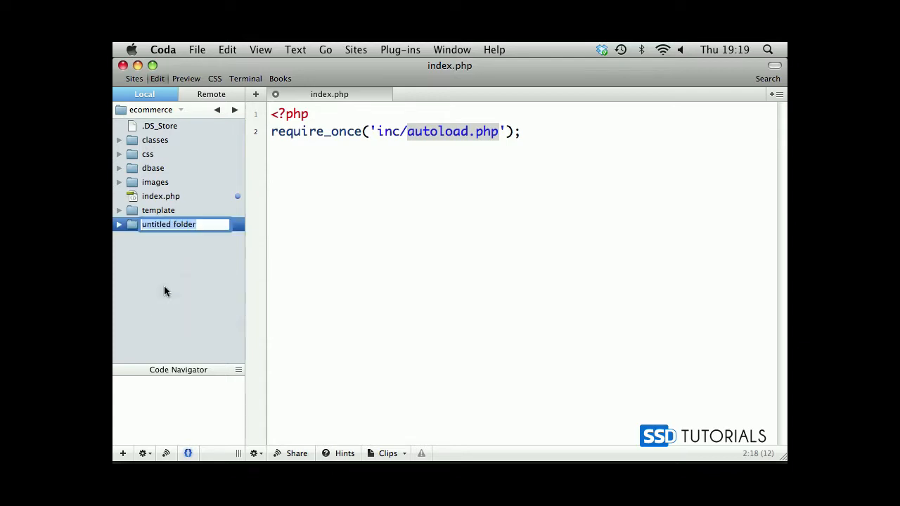
type("inc")
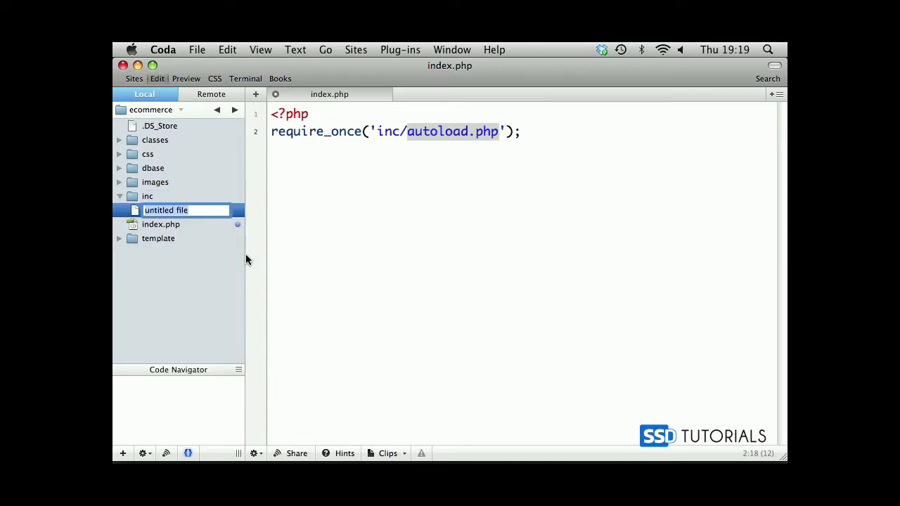
type("autoload.php")
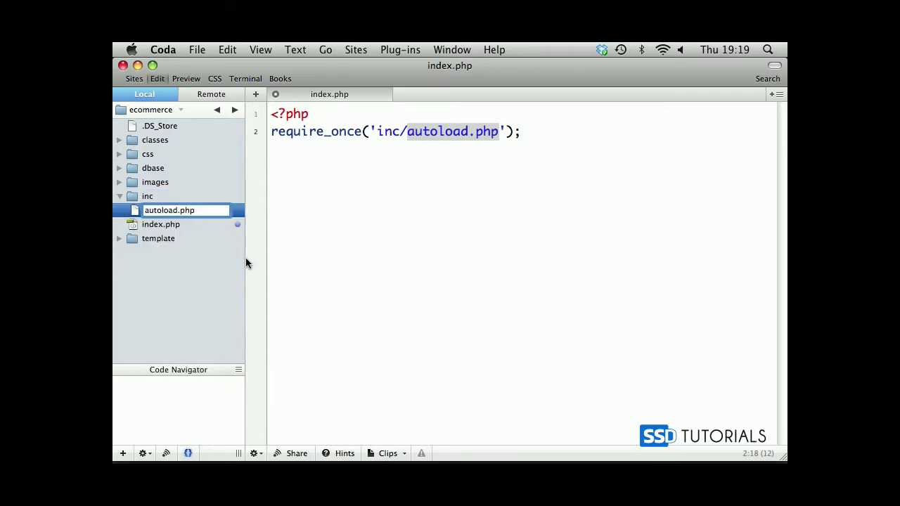
double_click(170, 209)
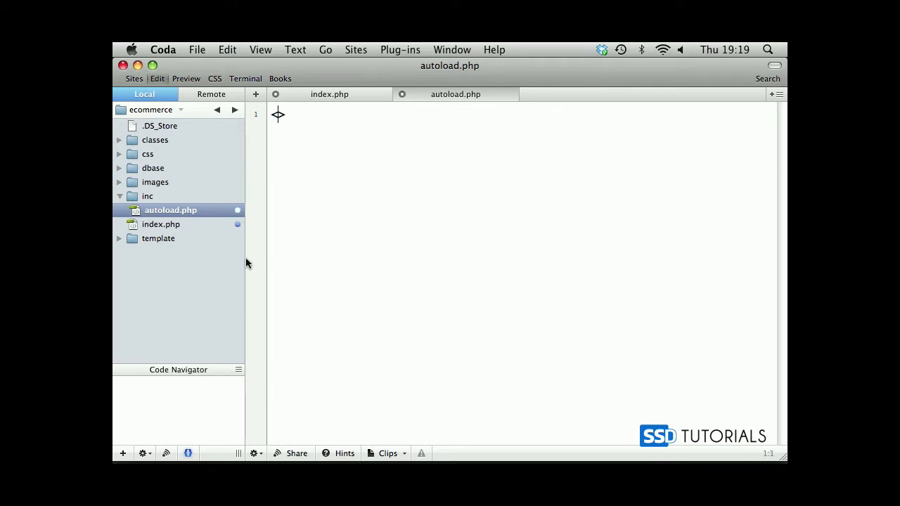
Open autoload.php with <?php and declare function __autoload($class_name) {.
type("<?php")
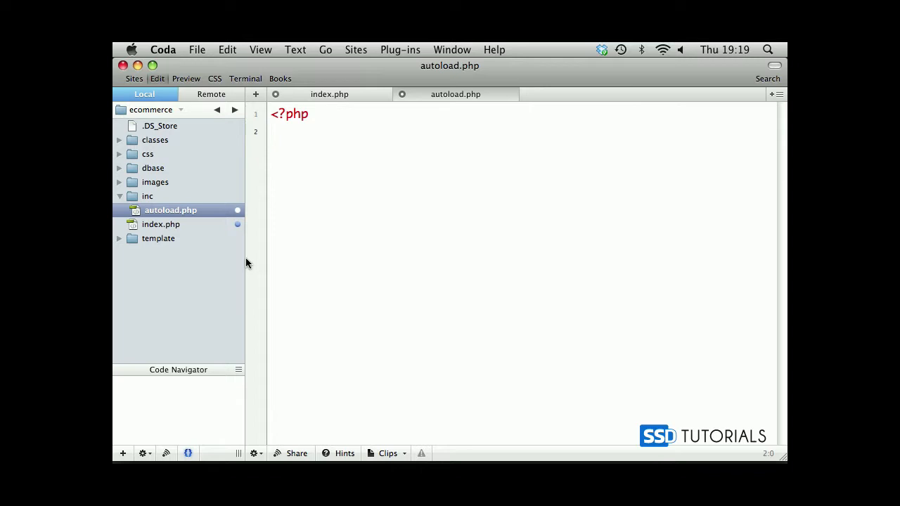
type("function _")
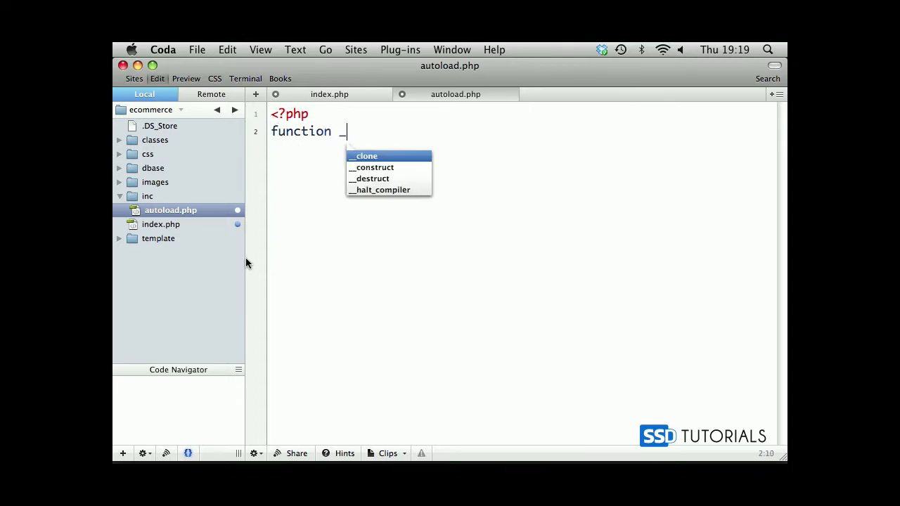
type("_au")
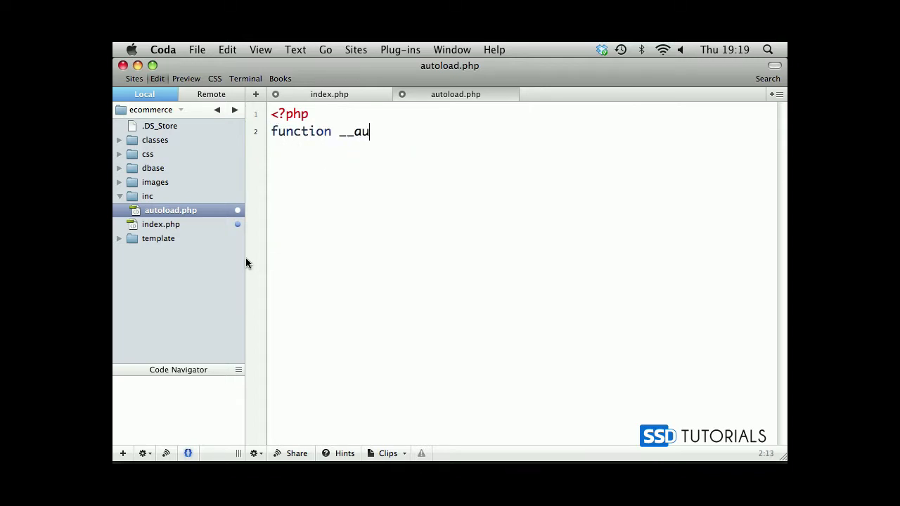
type("toload()")
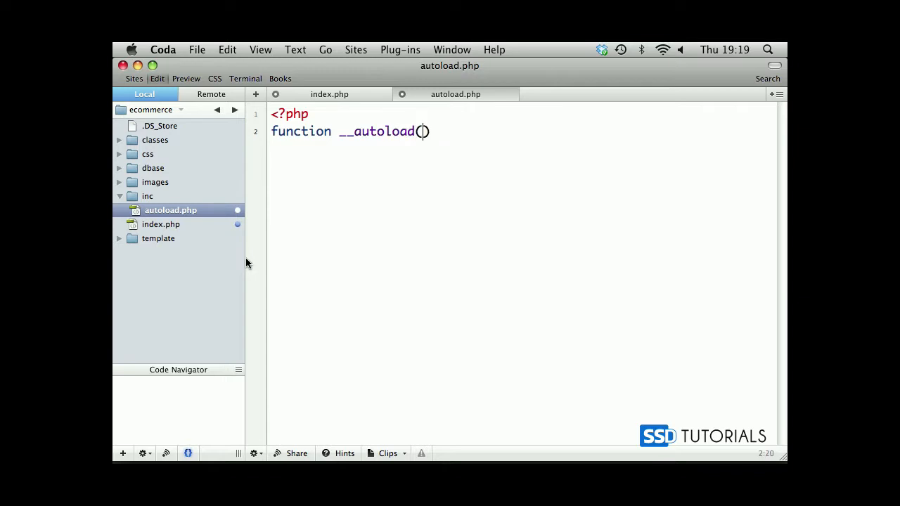
type("$")
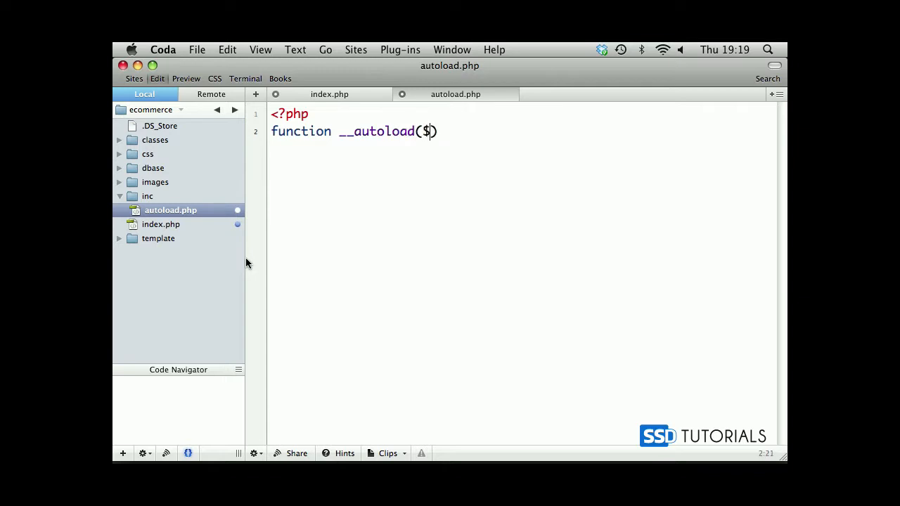
type("clas")
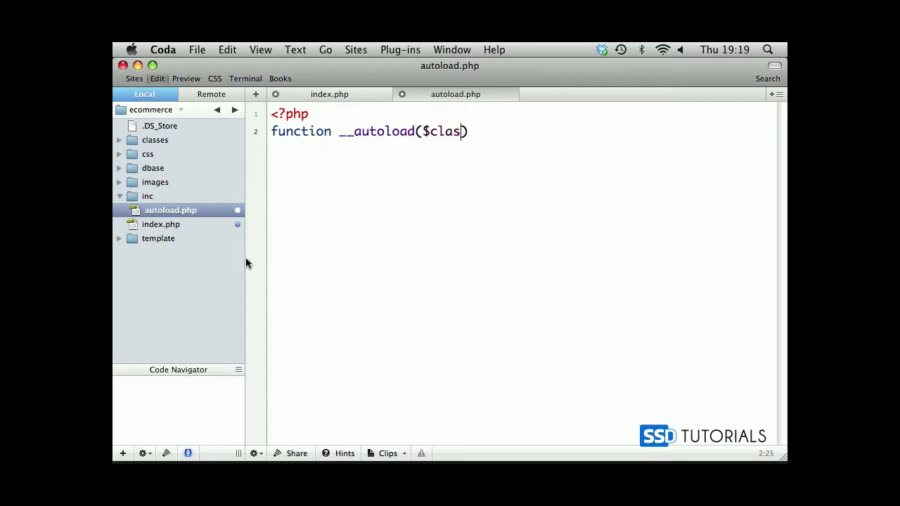
type("s_name)")
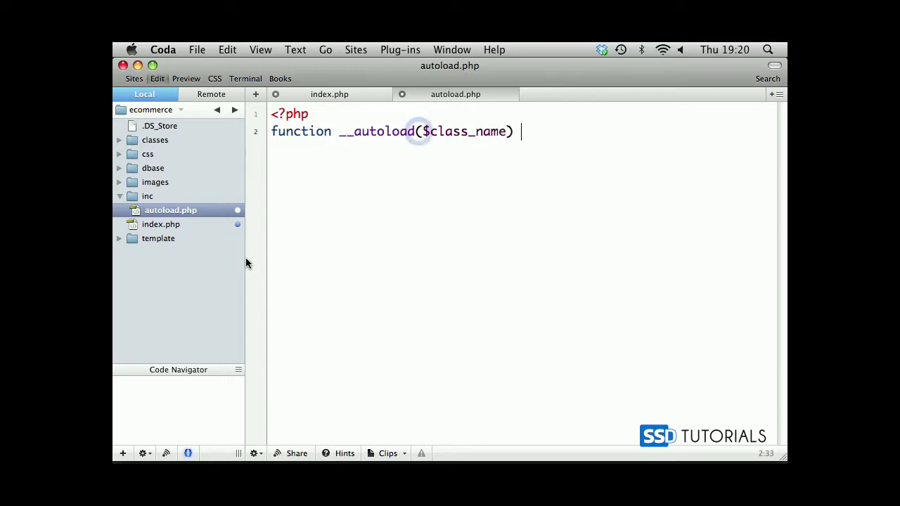
type("{")
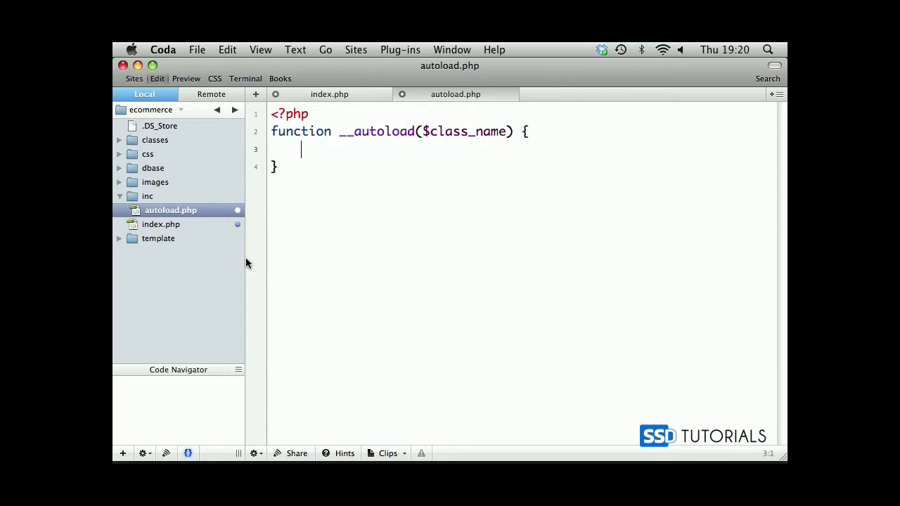
Add $class = explode("_", $class_name); as the function's first statement.
type("$")
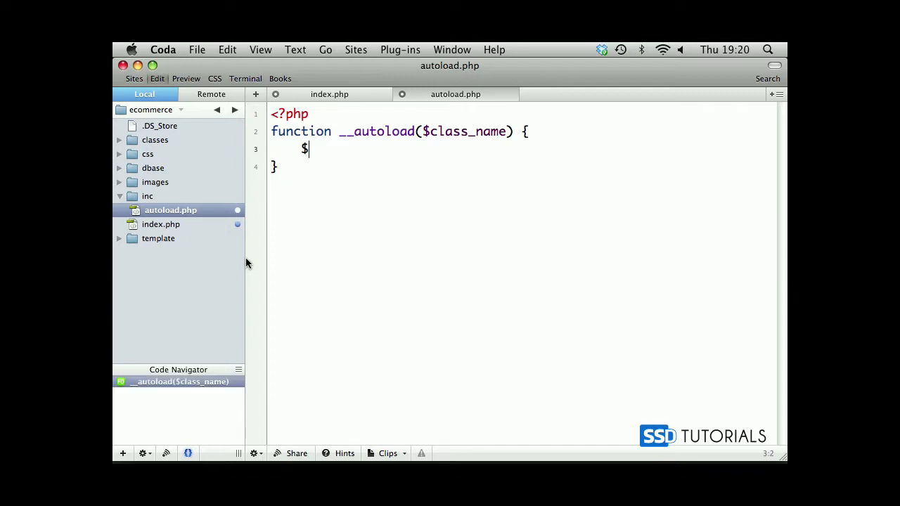
type("class =")
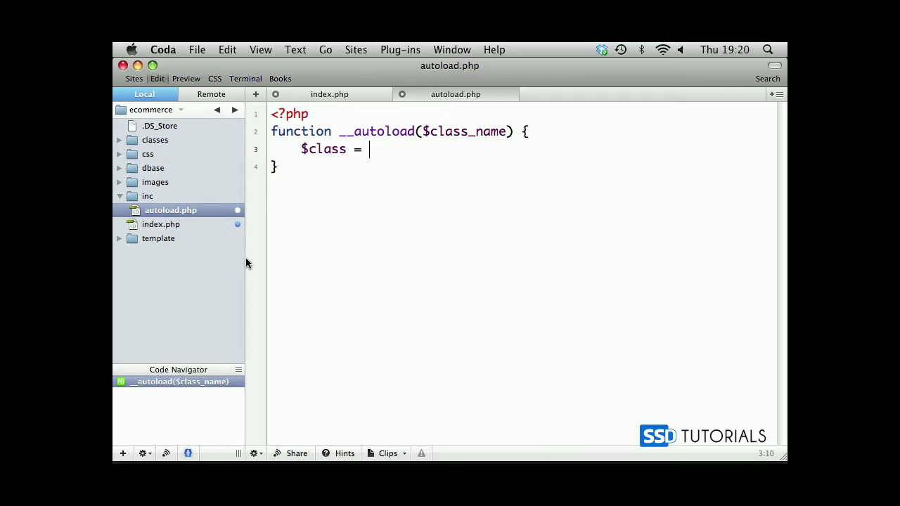
type("explode(\")")
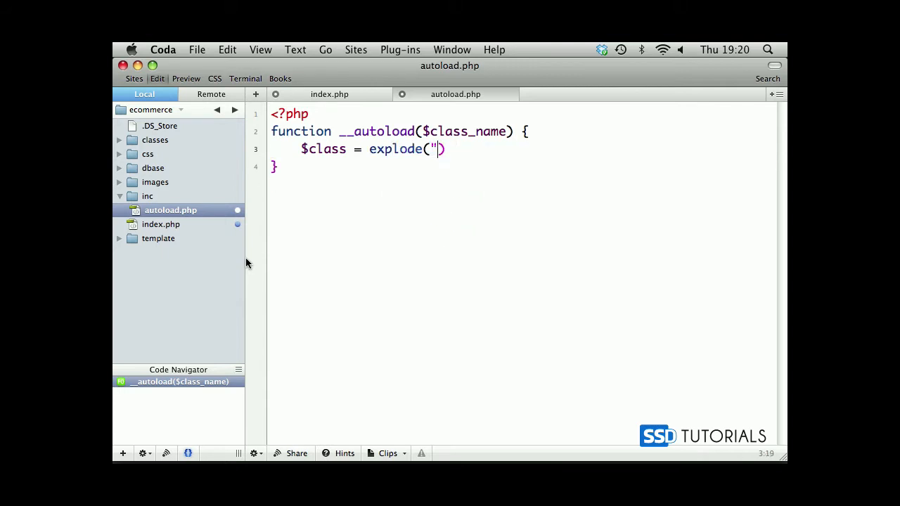
type("\"")
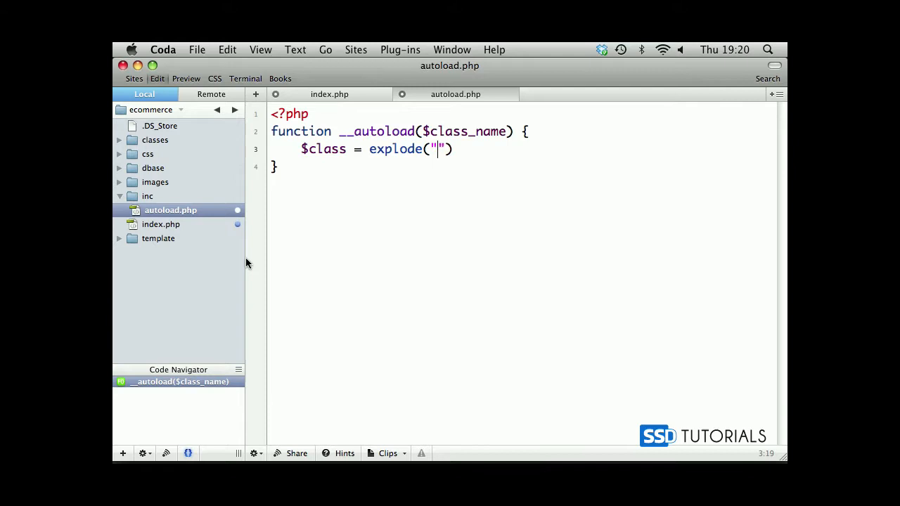
type("_")
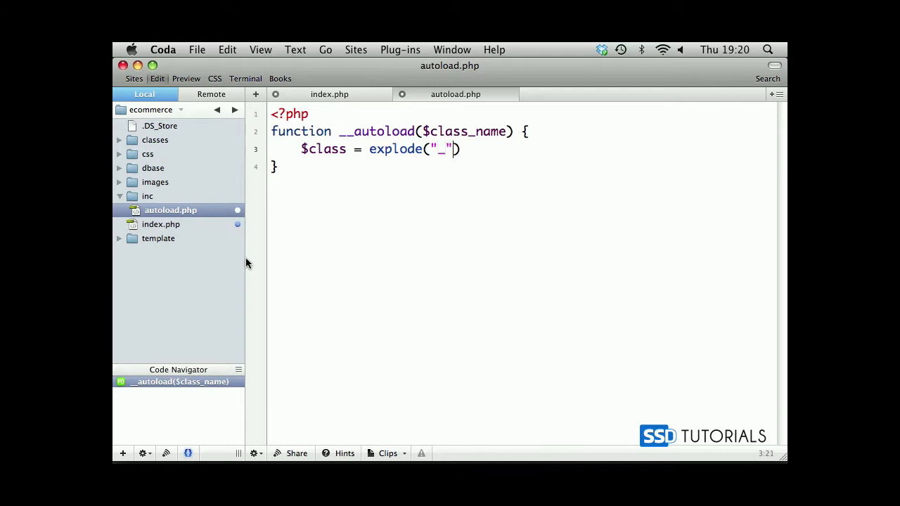
type(",")
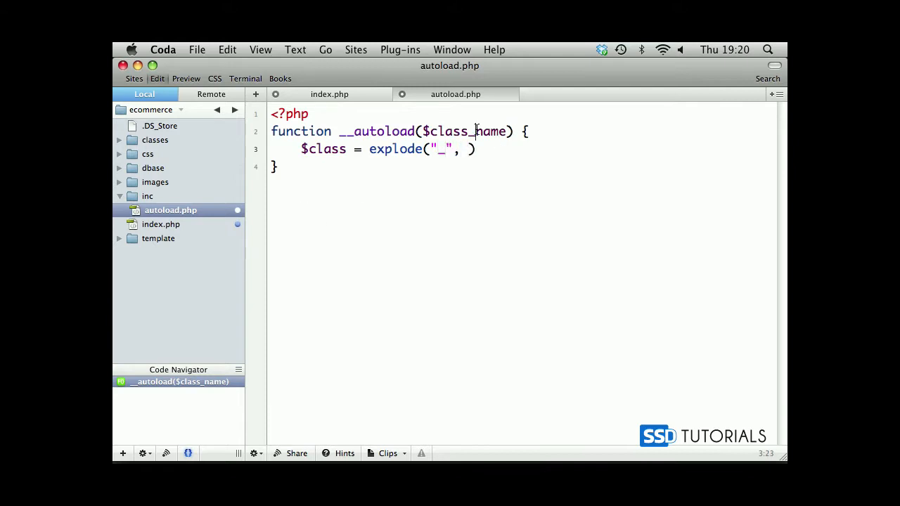
type("$class_name)")
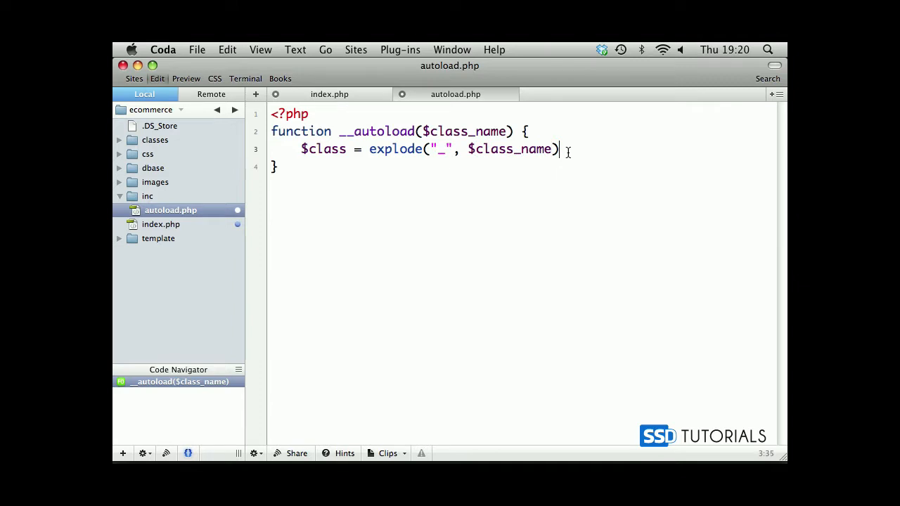
type(";")
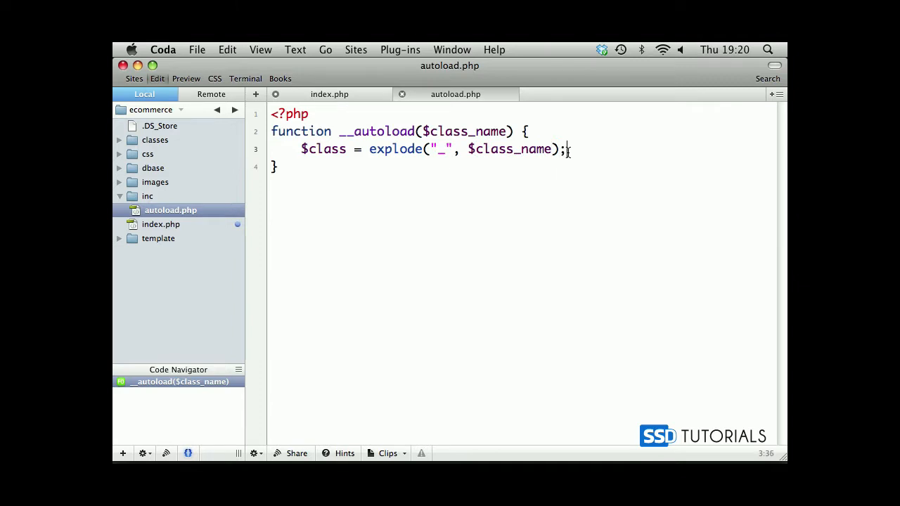
double_click(441, 149)
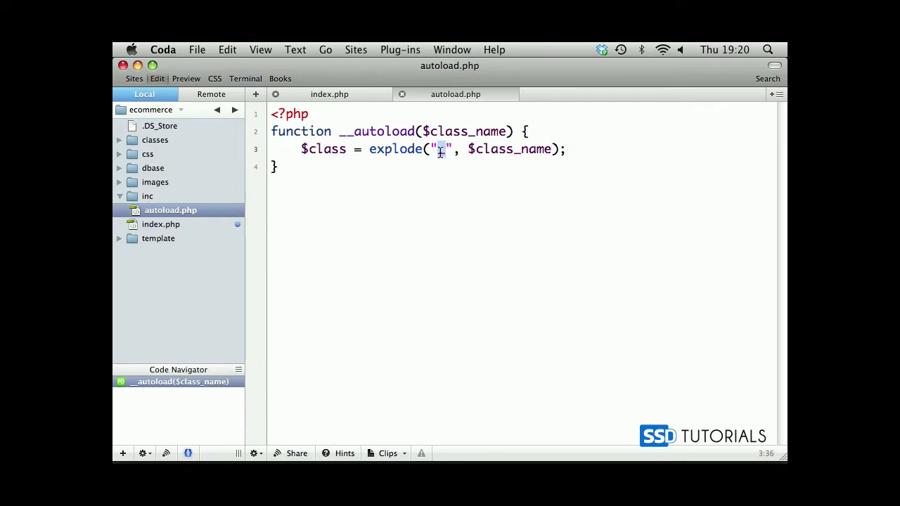
type("_")
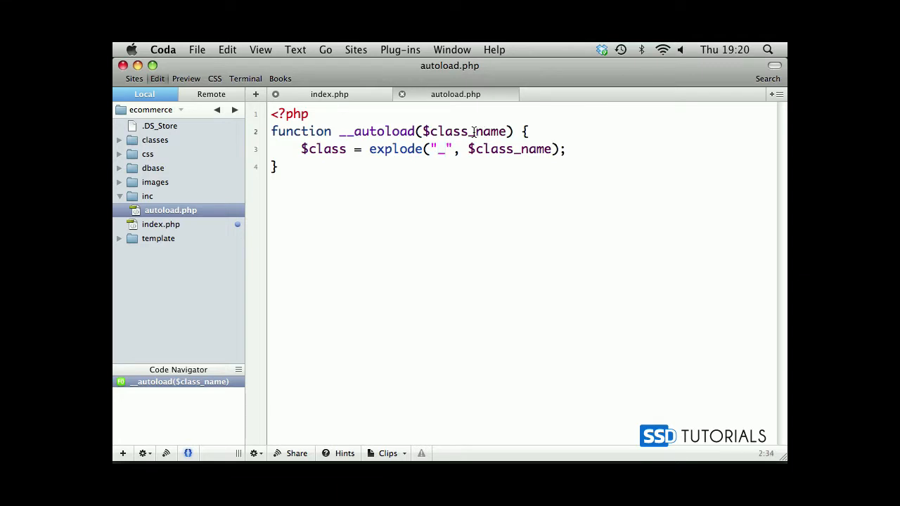
Type the example class name Front_Controller and highlight its Front and Controller parts.
double_click(465, 131)
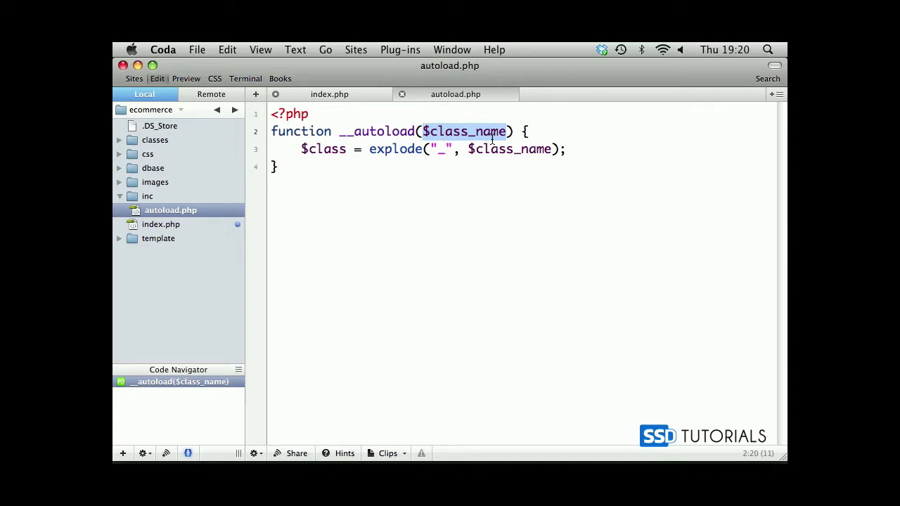
mouse_move(326, 149)
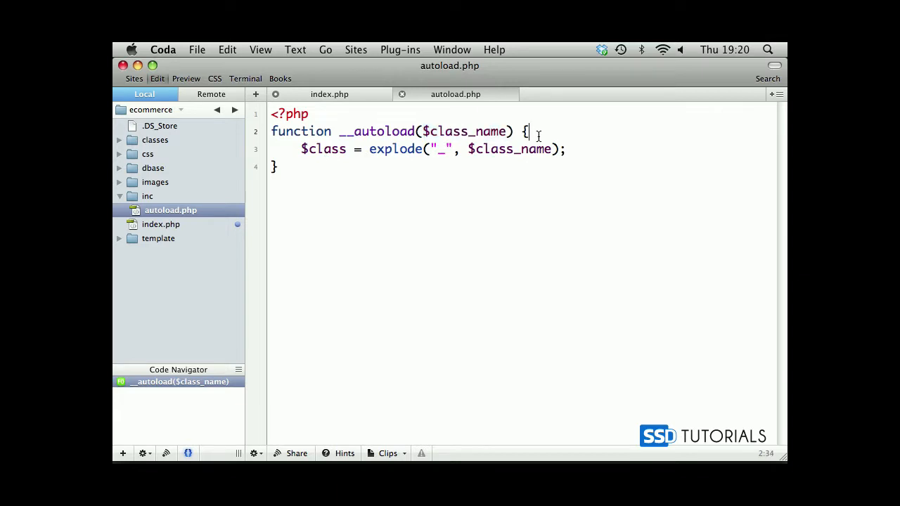
type("Front")
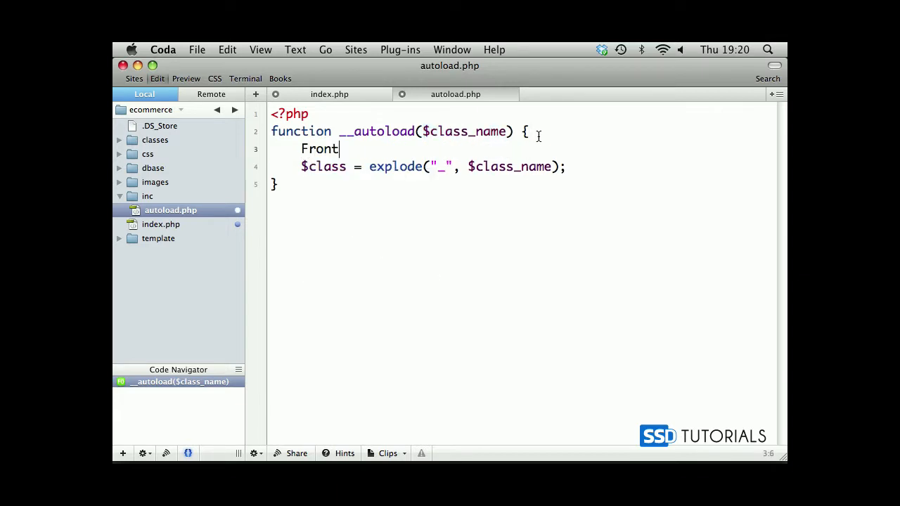
type("_Controller")
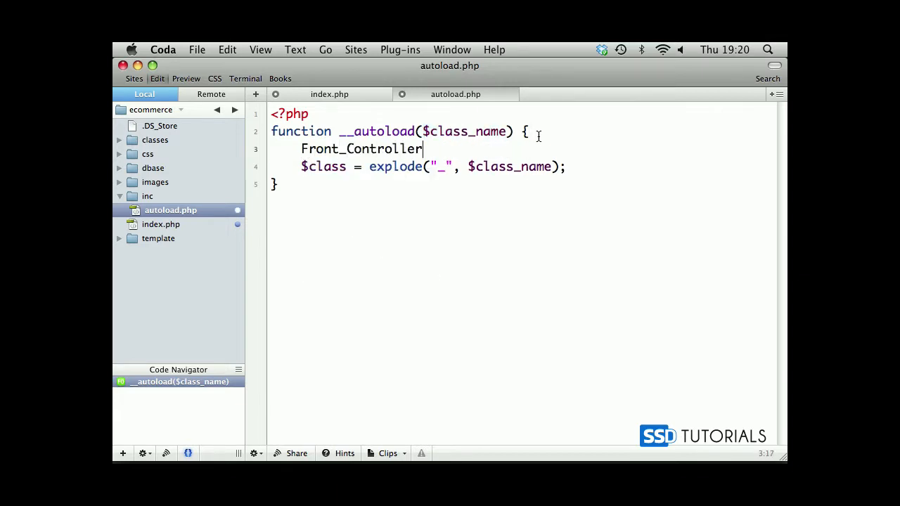
double_click(320, 148)
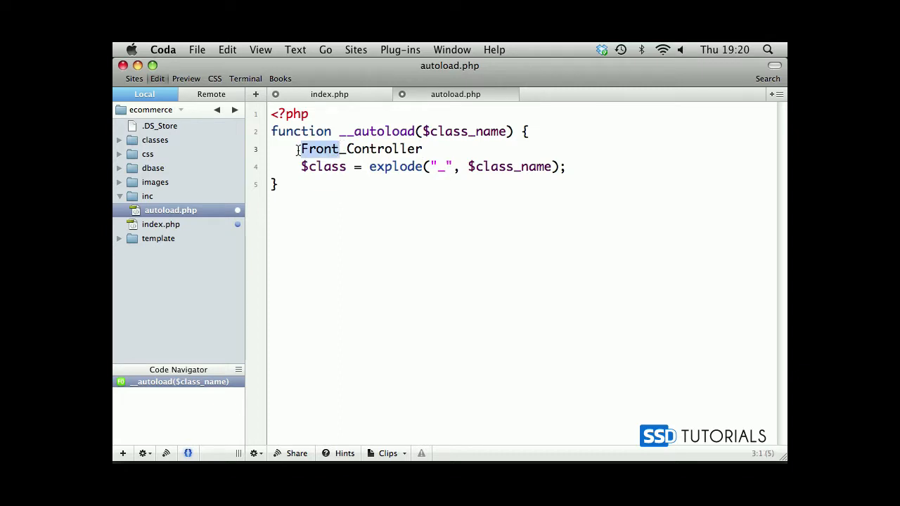
double_click(384, 148)
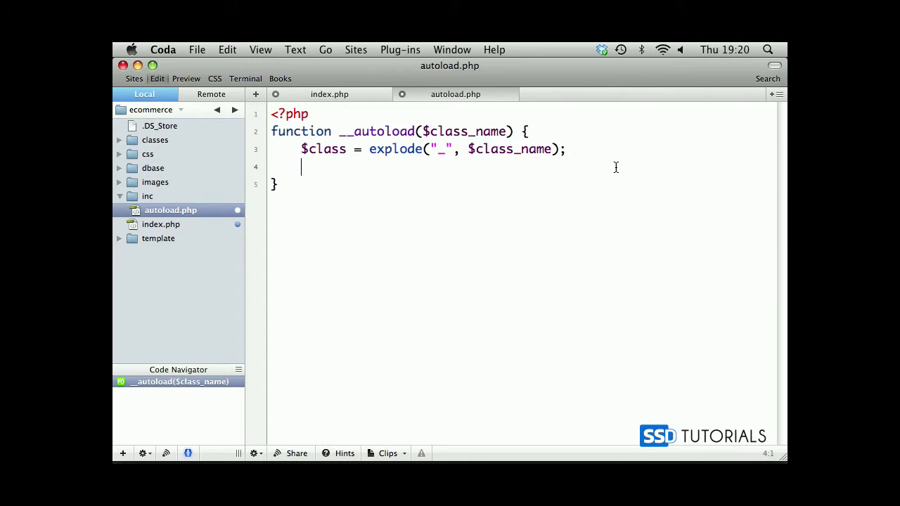
Add $path = implode("/", $class).".php"; below the explode line.
type("$path =")
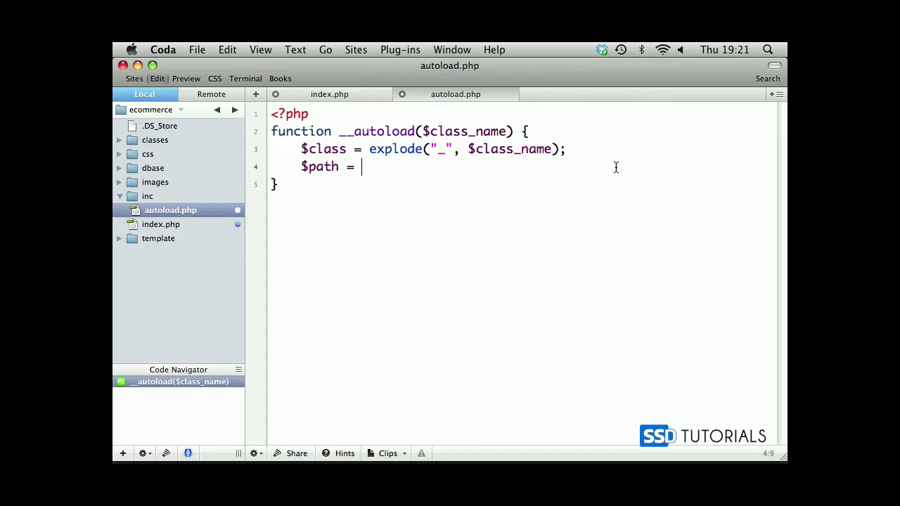
type("implode(\"")
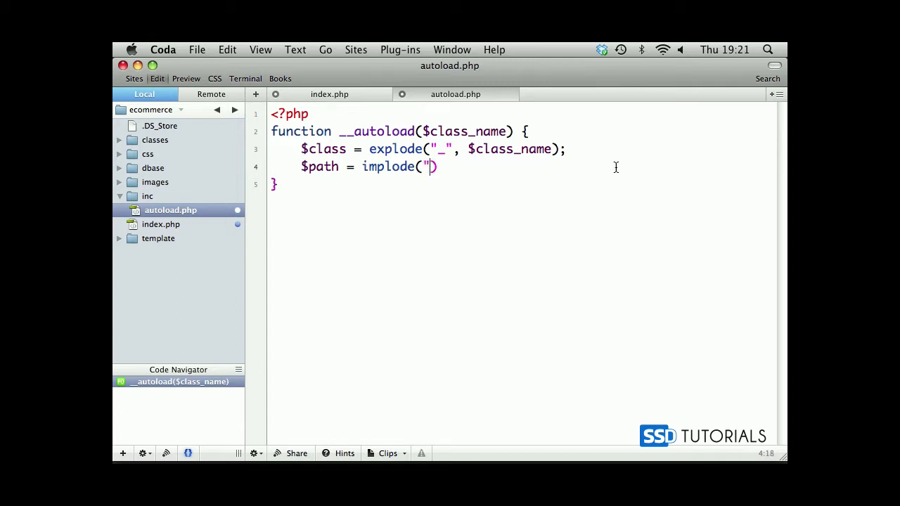
type("/")
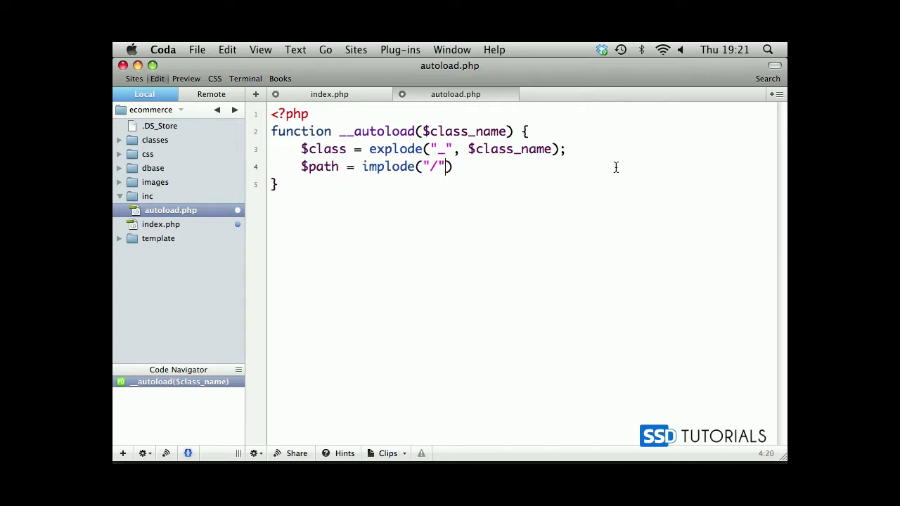
type("\",")
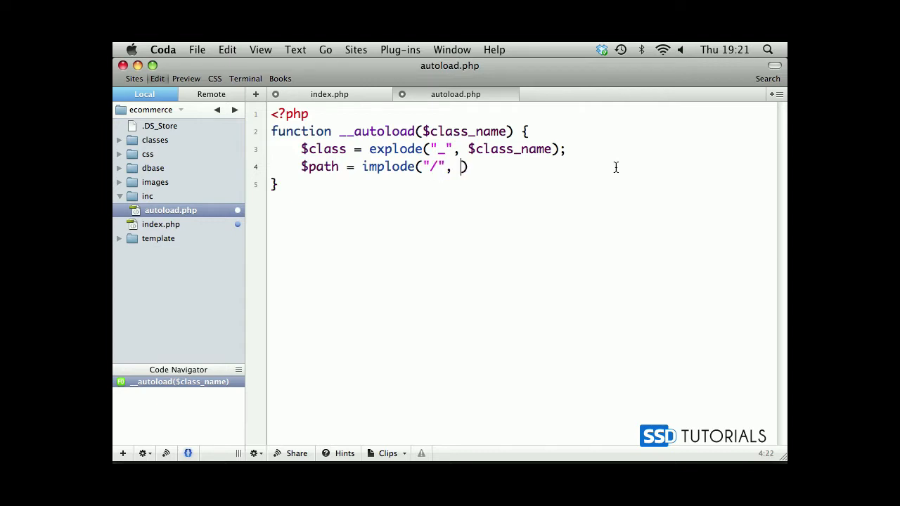
double_click(322, 149)
type("$class")
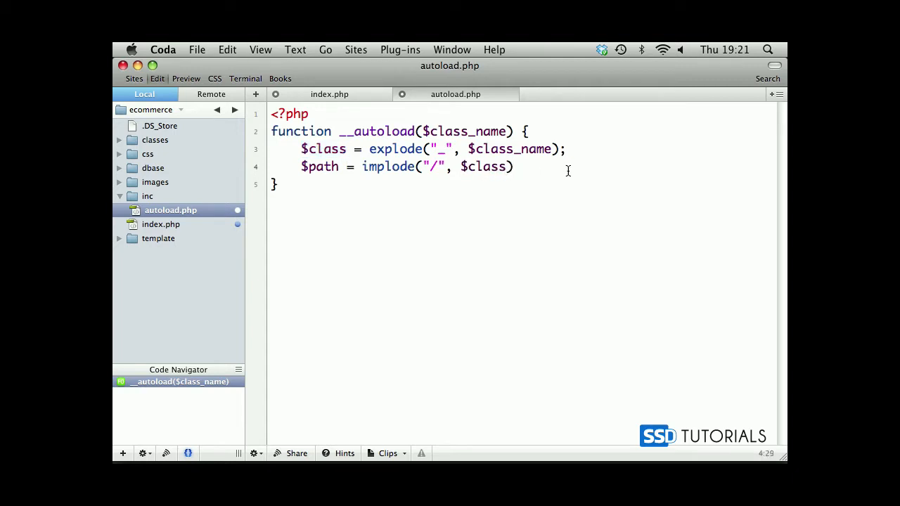
type(".\"\"")
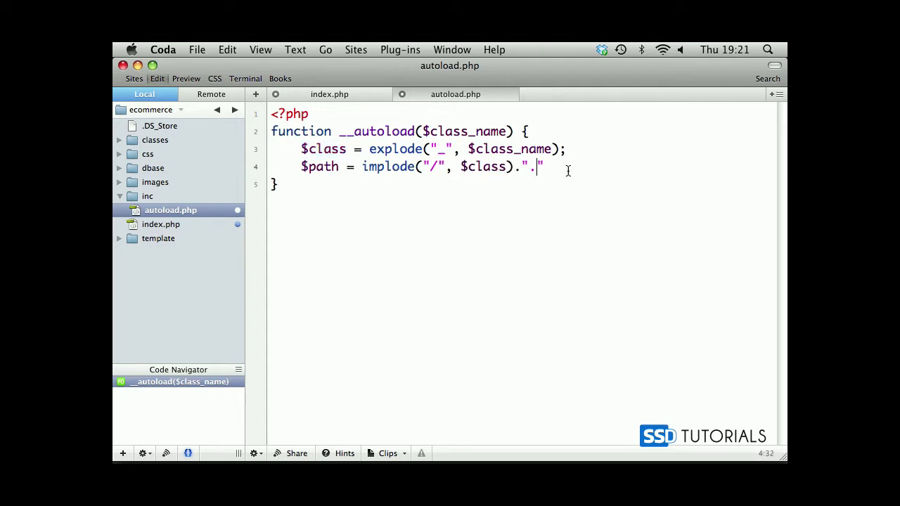
type("php\"")
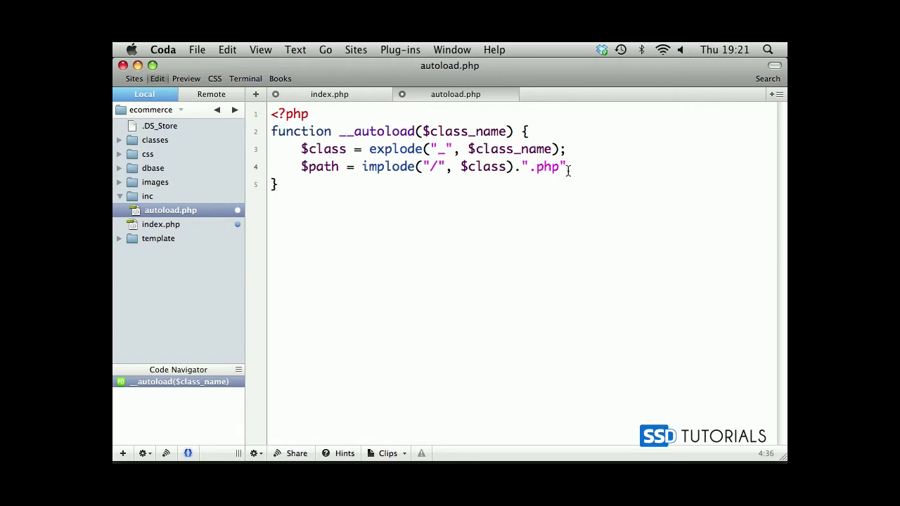
type(";")
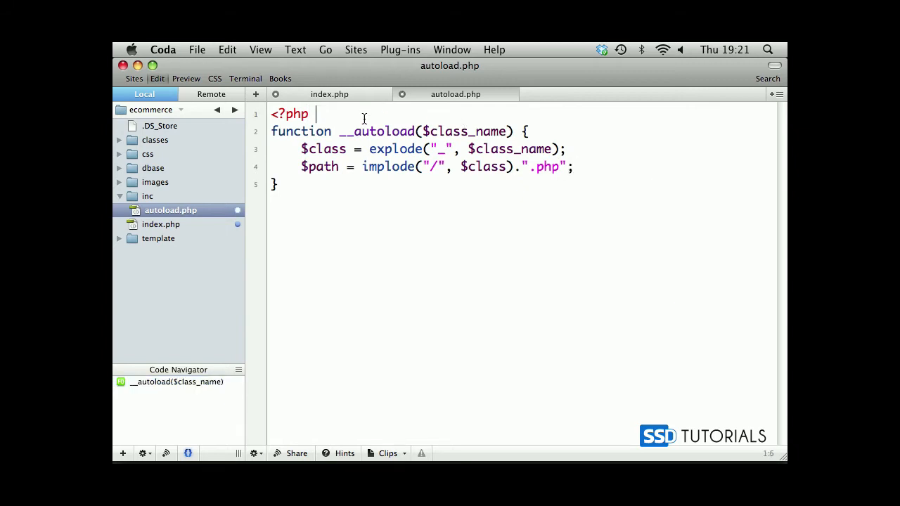
Put Front_Controller beside <?php and type Front/Controller.php below the path line.
type("Front")
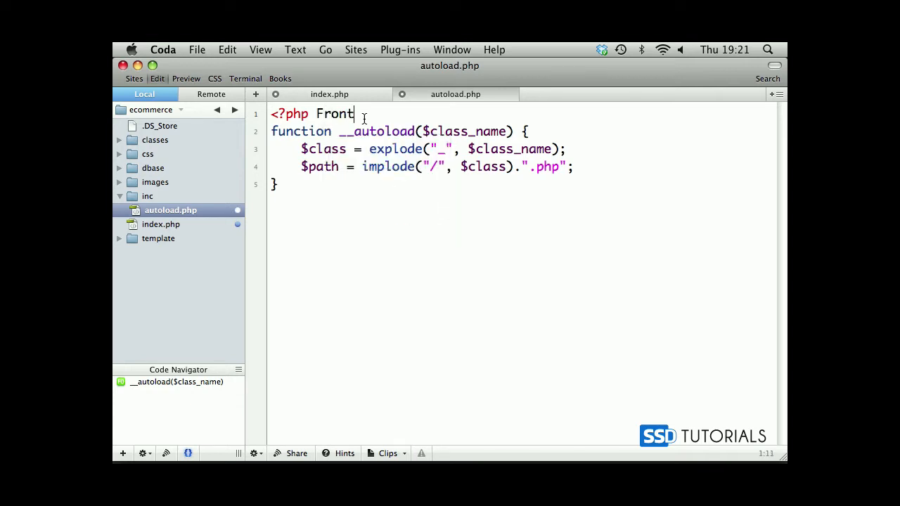
type("_Controller")
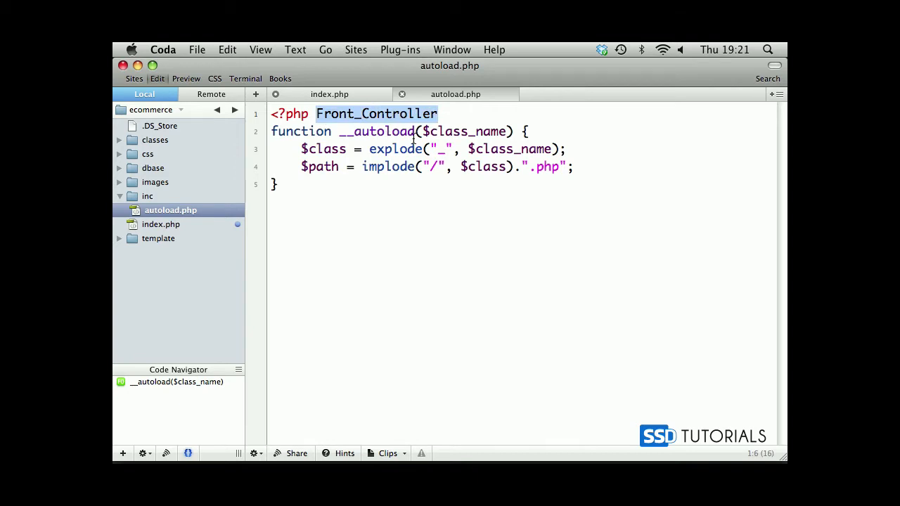
left_click(611, 169)
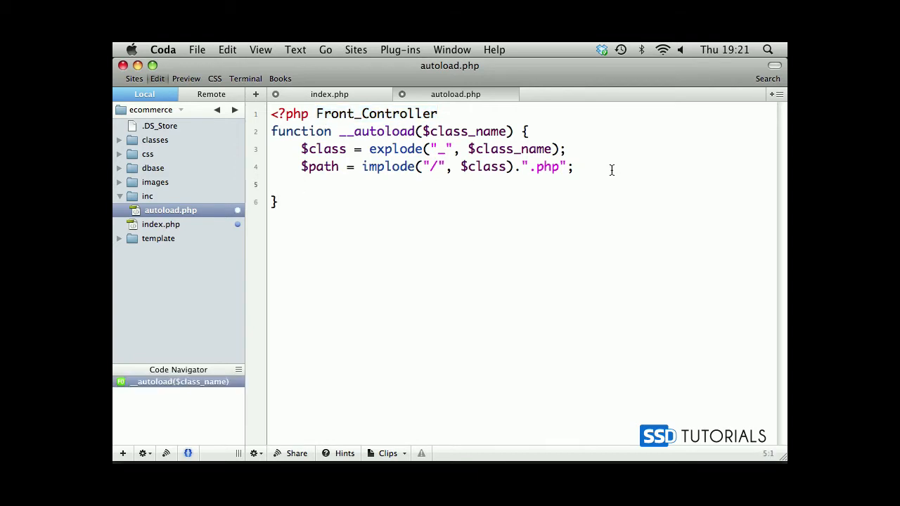
type("Front/Co")
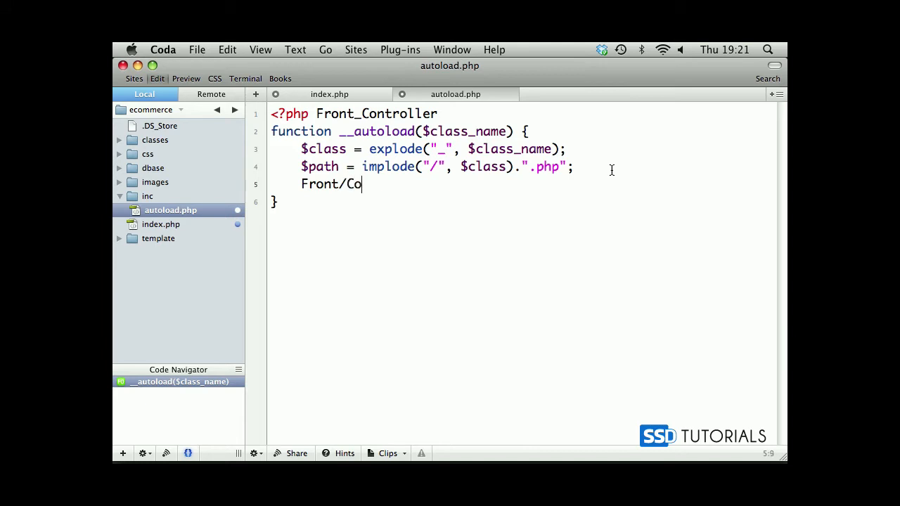
type("ntroller.php")
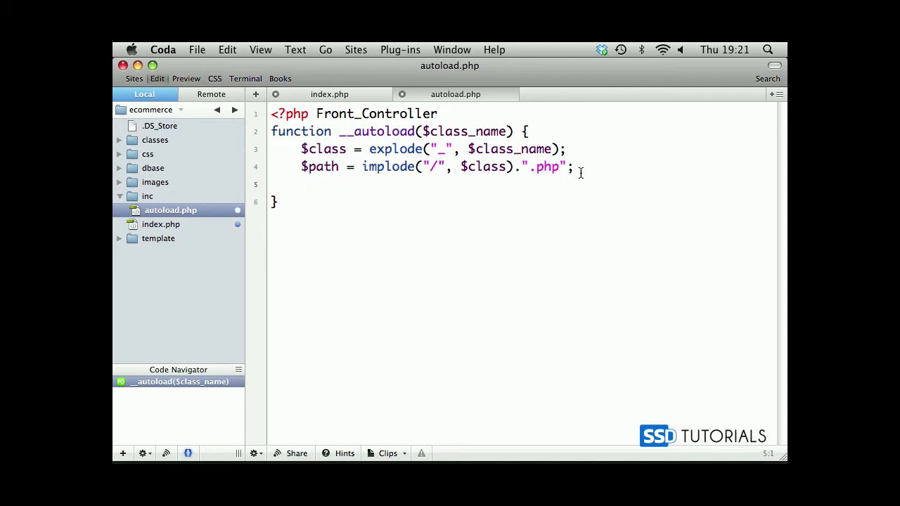
Add require_once($path); and delete the Front_Controller example beside <?php.
type("require_once();")
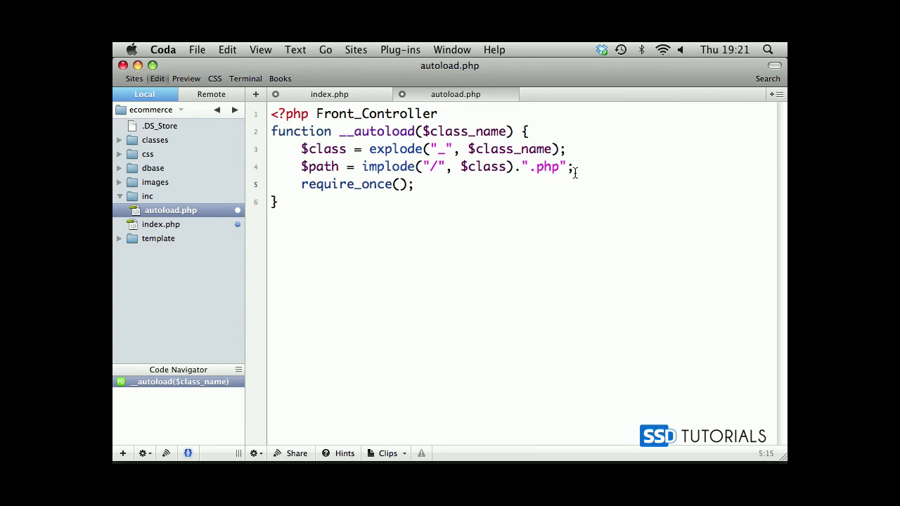
type("$path")
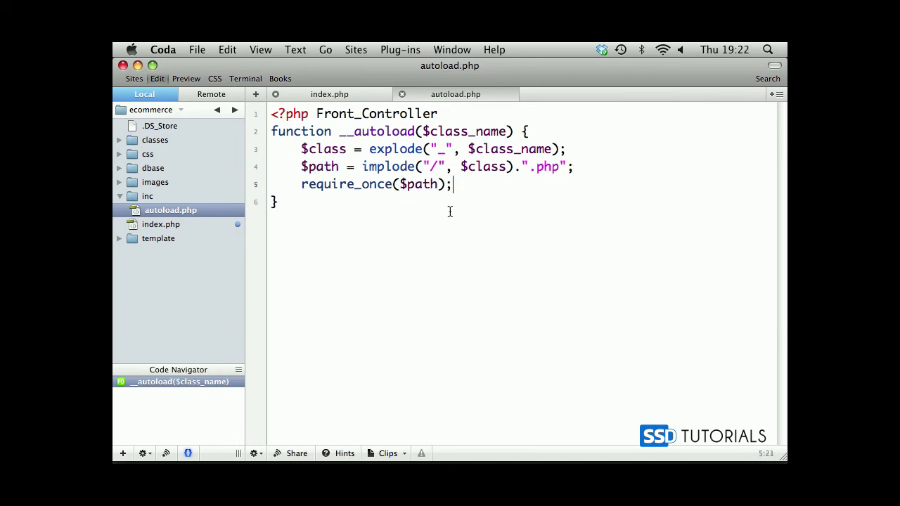
double_click(377, 113)
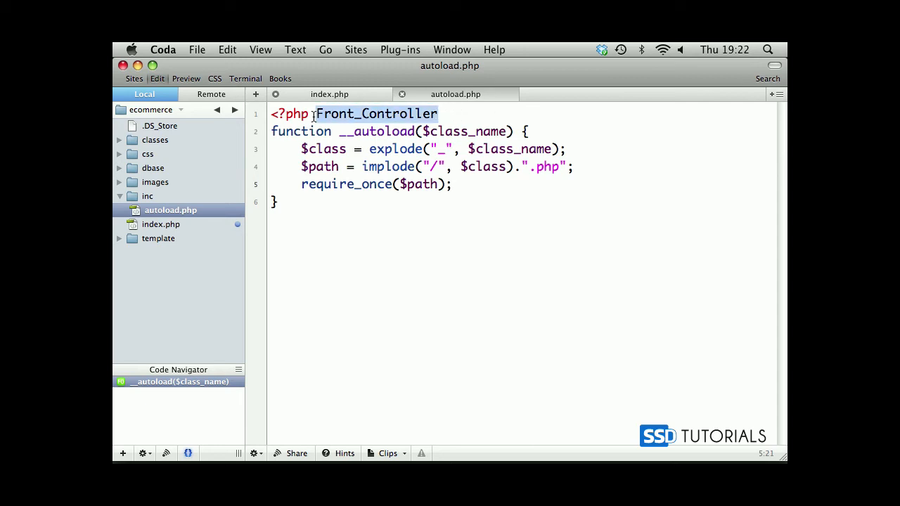
key("Delete")
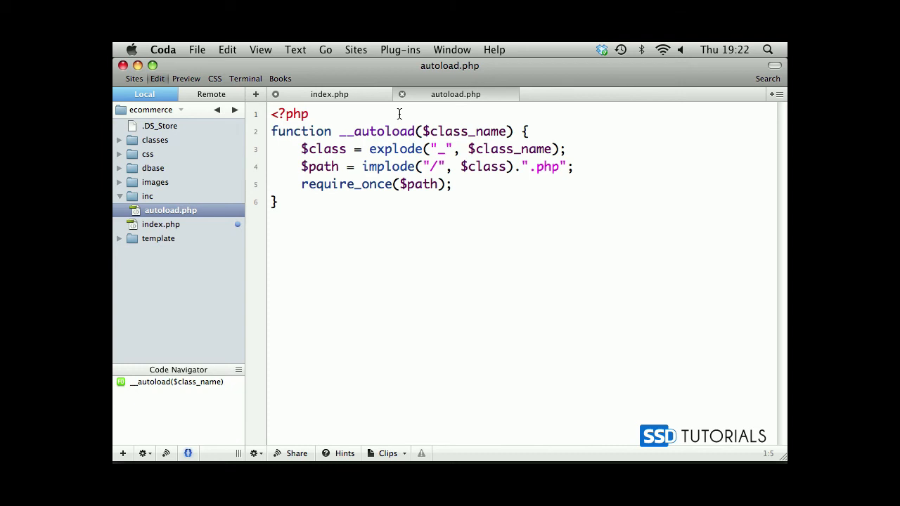
left_click(309, 114)
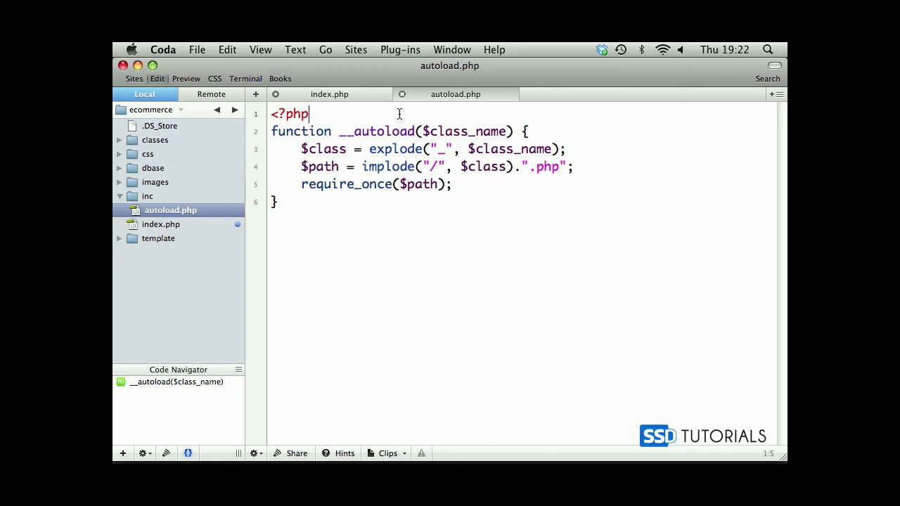